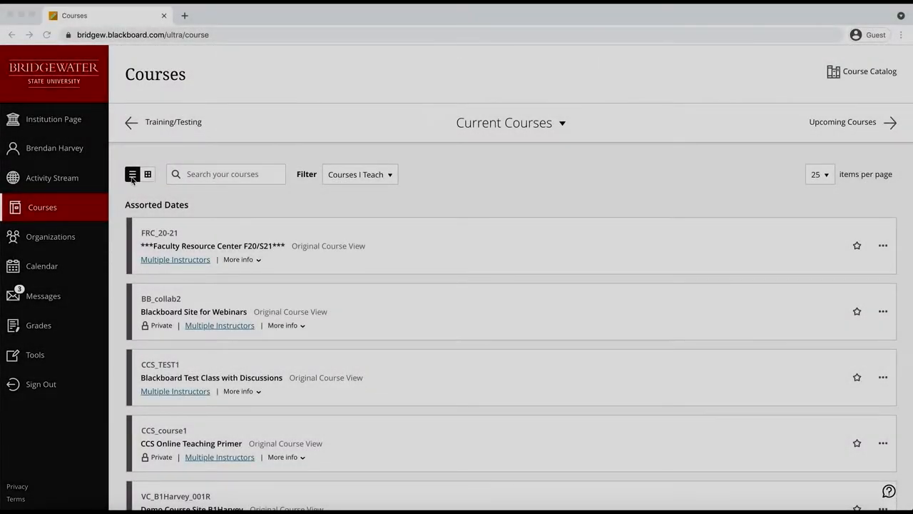
Switch the Courses page from list view to picture-tile grid view.
left_click(148, 175)
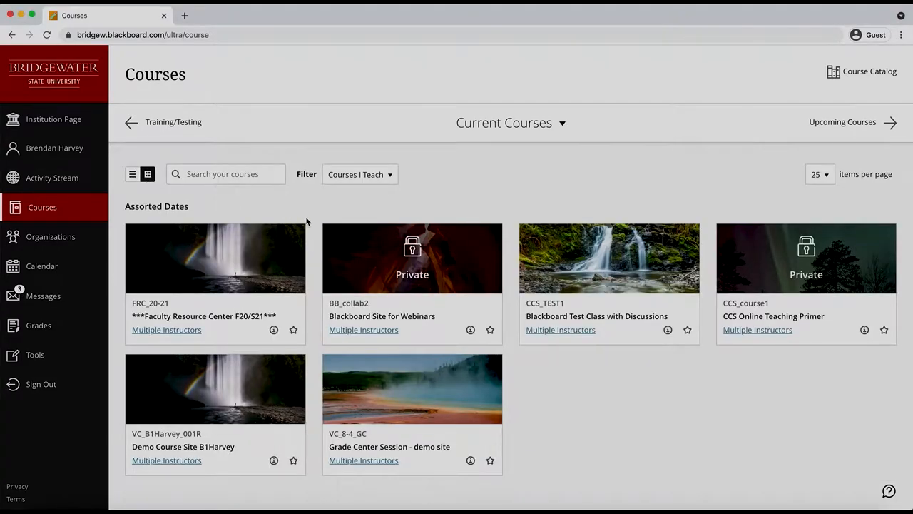
mouse_move(278, 385)
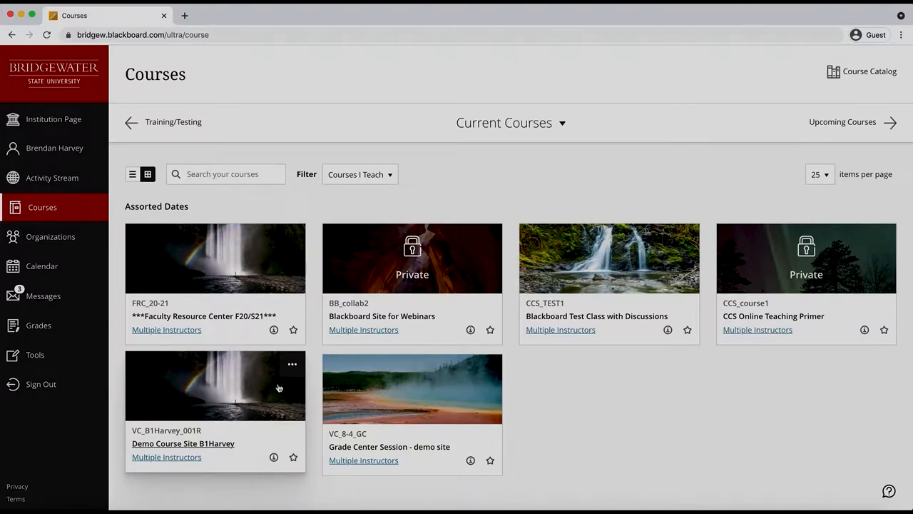
mouse_move(222, 410)
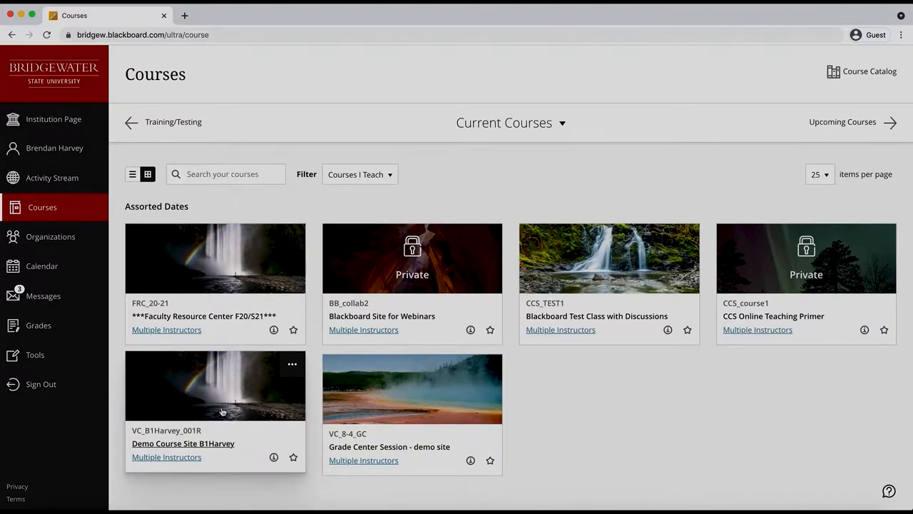
mouse_move(235, 402)
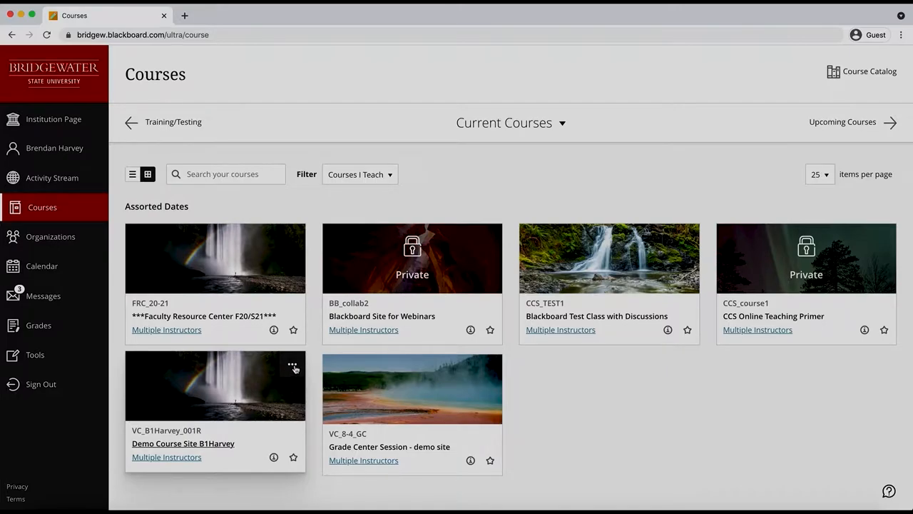
Load BSU_TooLarge copy.jpg as the new Demo Course Site course image.
left_click(292, 365)
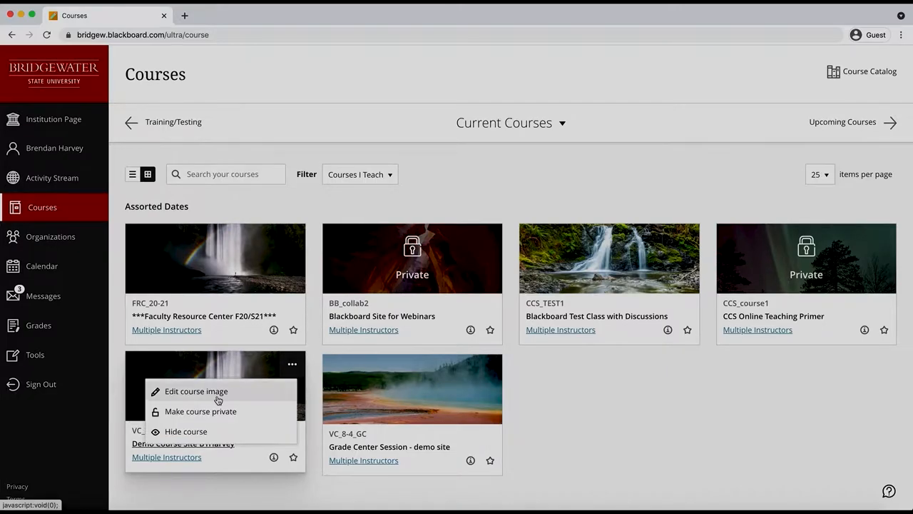
left_click(197, 390)
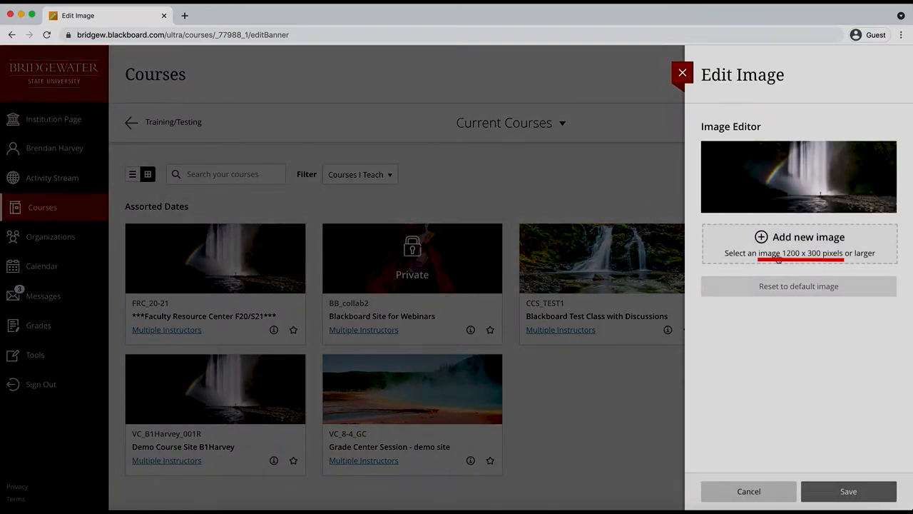
left_click(799, 237)
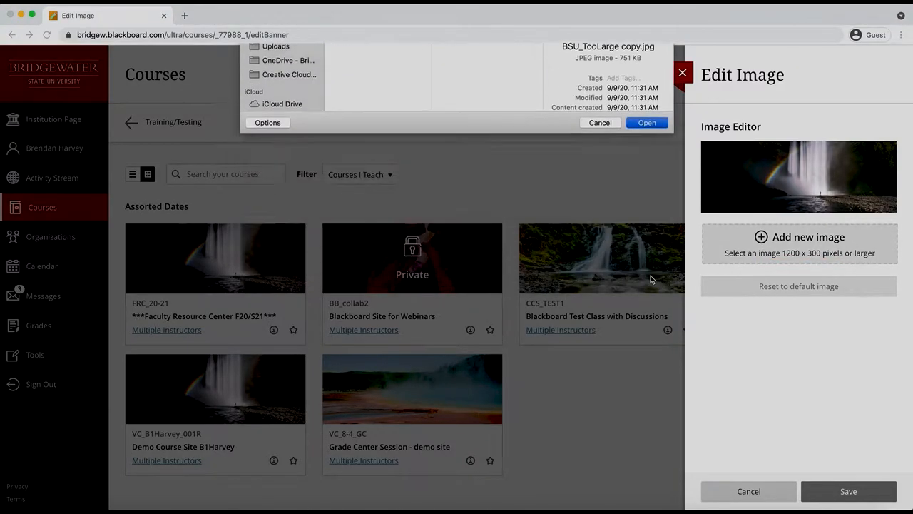
left_click(646, 122)
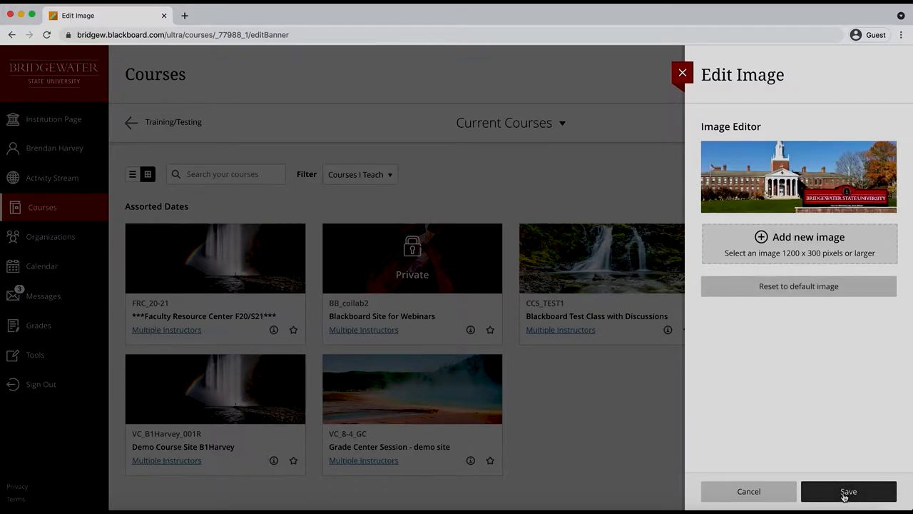
Save the new course image and acknowledge the Image Size Warning.
left_click(846, 491)
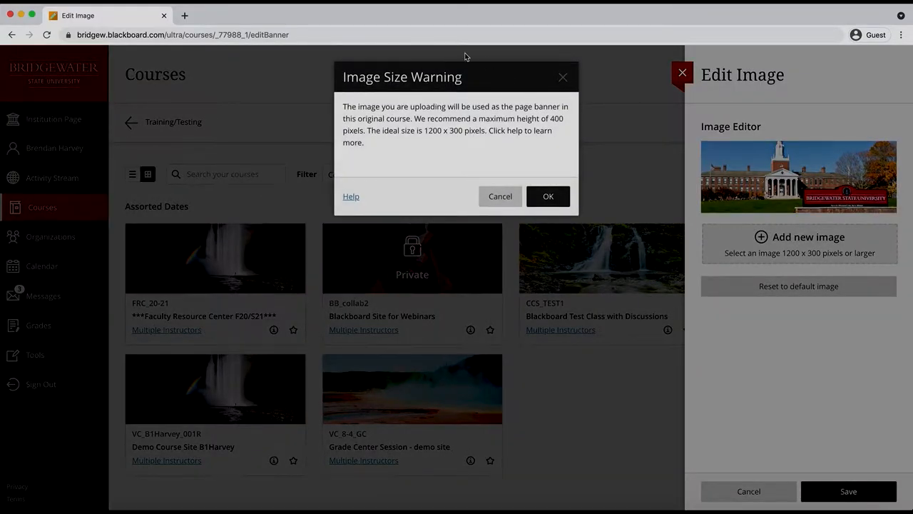
mouse_move(382, 141)
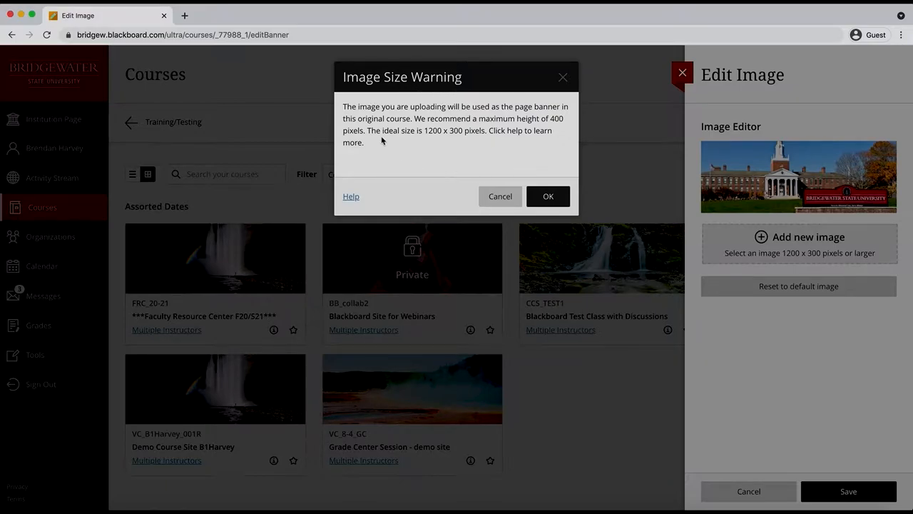
mouse_move(496, 151)
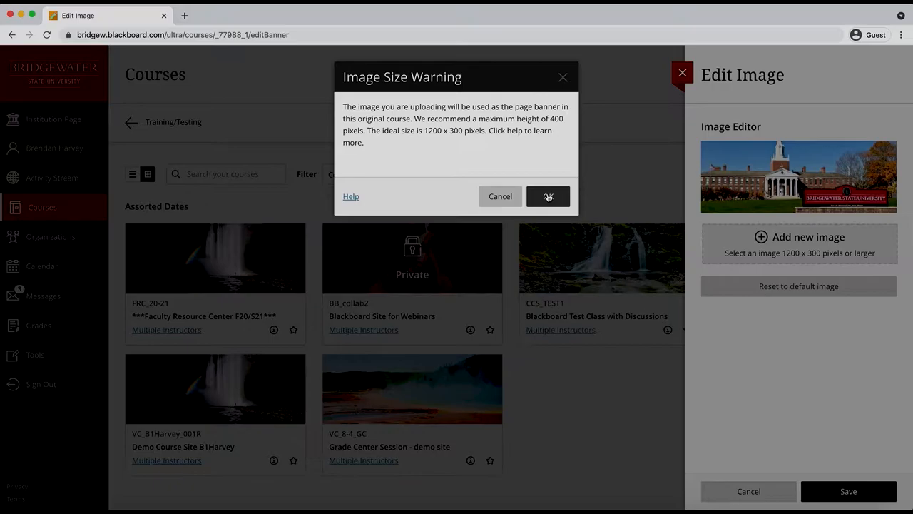
left_click(548, 197)
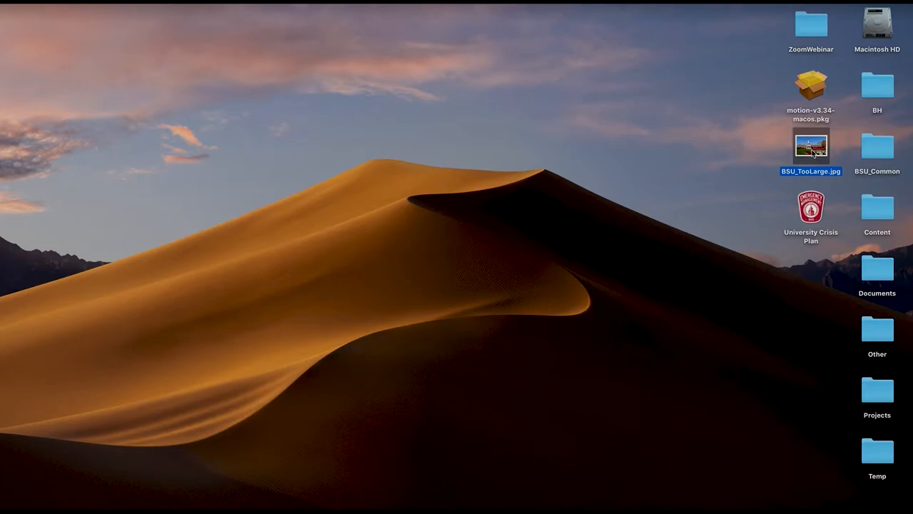
Open BSU_TooLarge.jpg from the desktop in Preview and bring up Adjust Size.
right_click(810, 146)
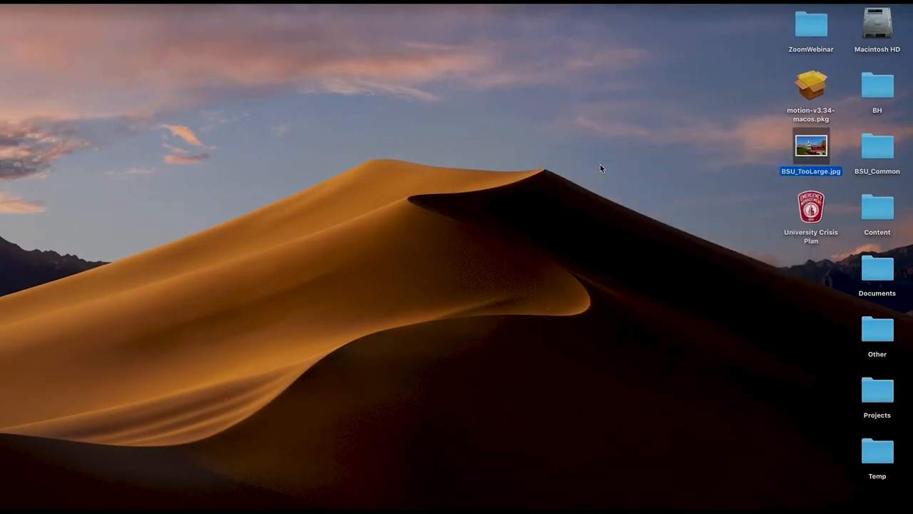
double_click(811, 150)
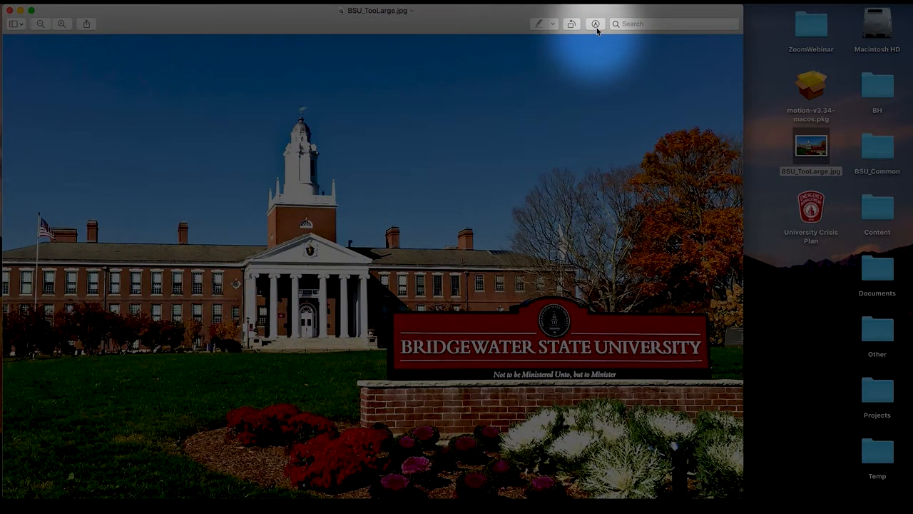
left_click(593, 23)
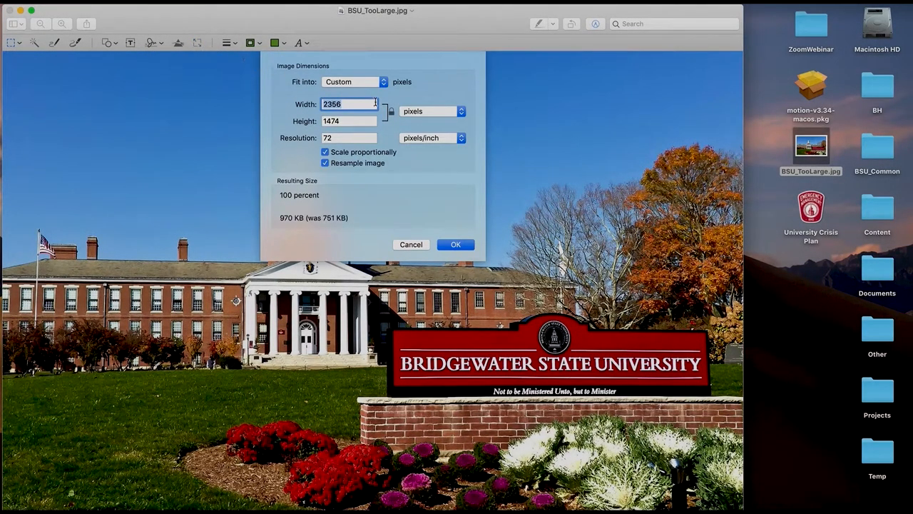
Resize the photo proportionally to 1200 pixels wide (1200 by 751).
left_click(450, 111)
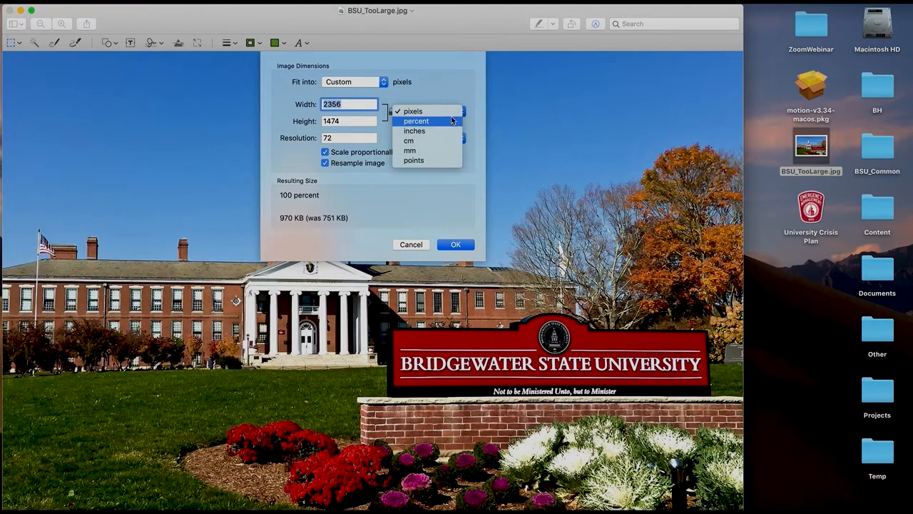
left_click(412, 111)
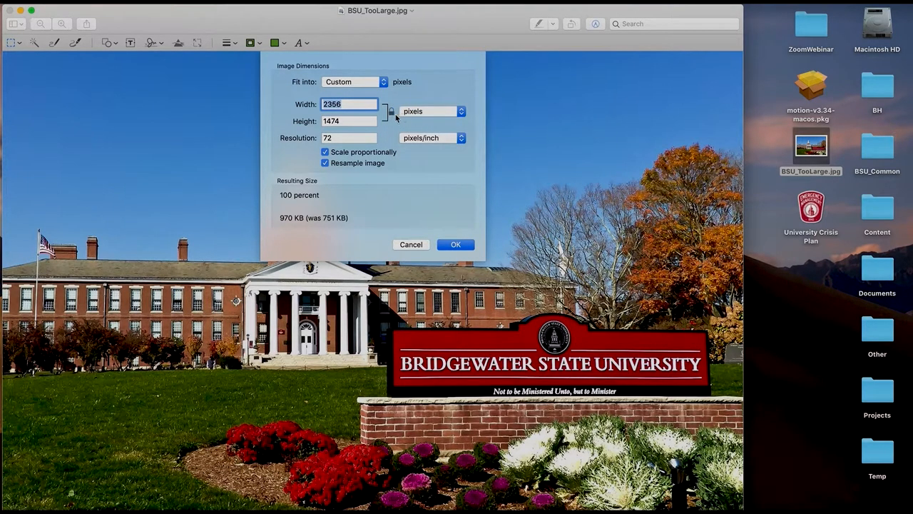
mouse_move(390, 123)
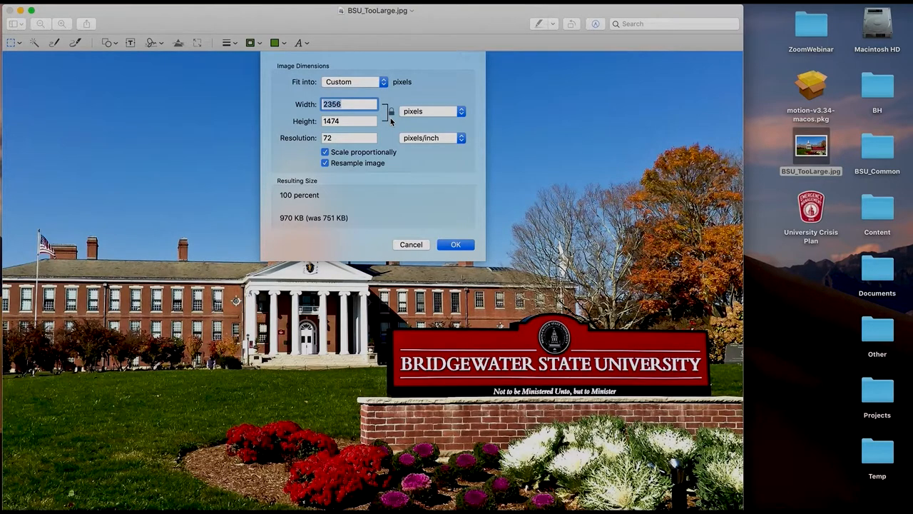
type("1")
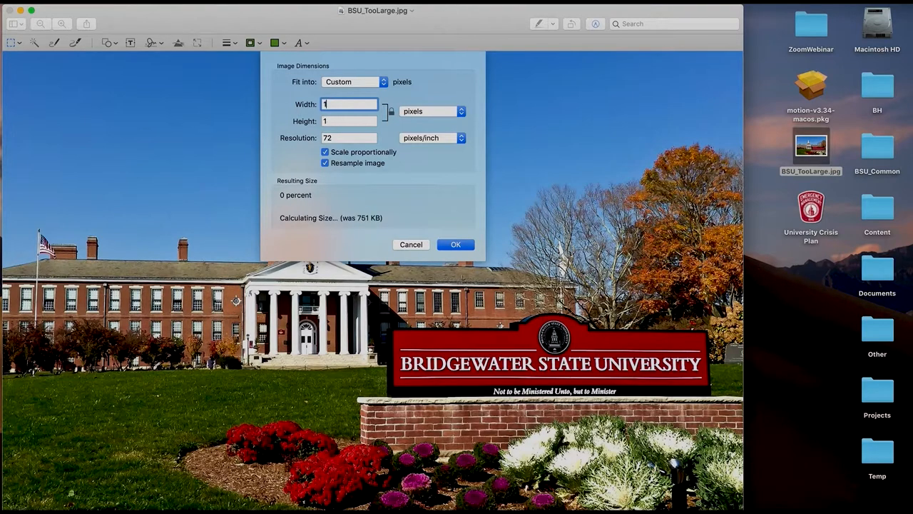
type("1200")
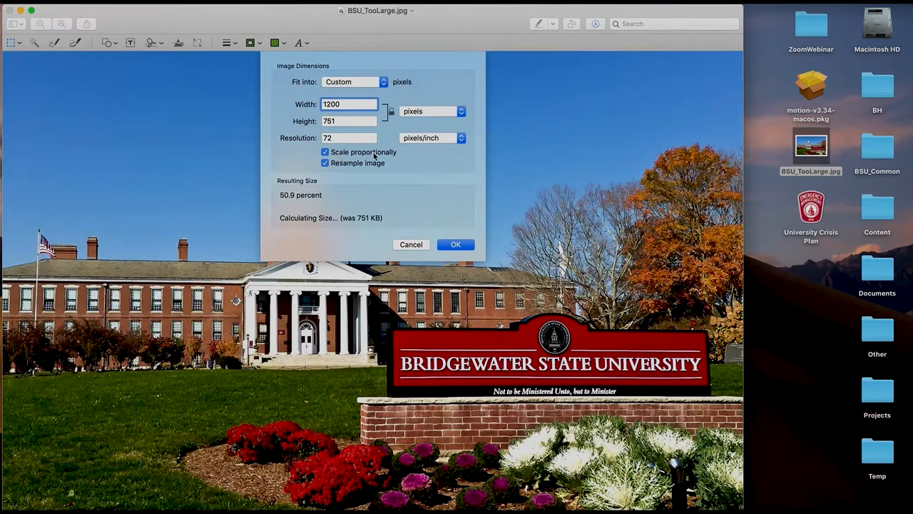
left_click(348, 120)
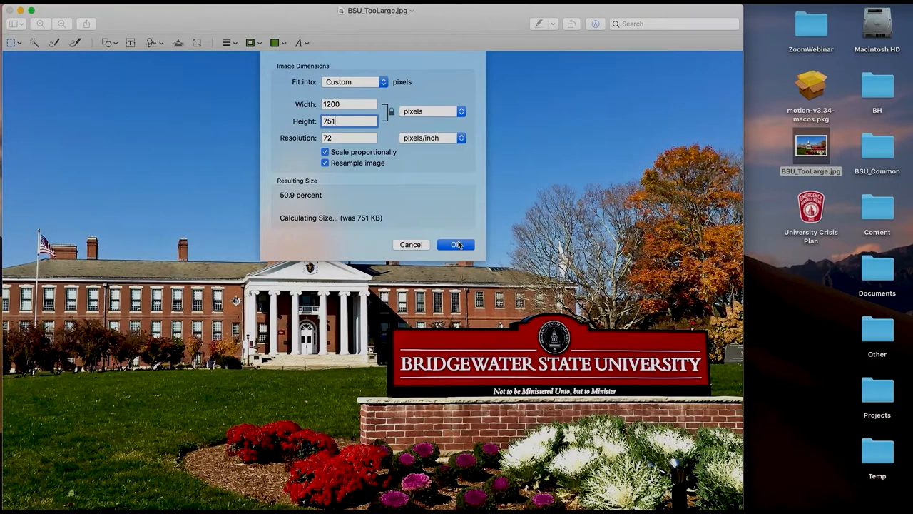
left_click(456, 244)
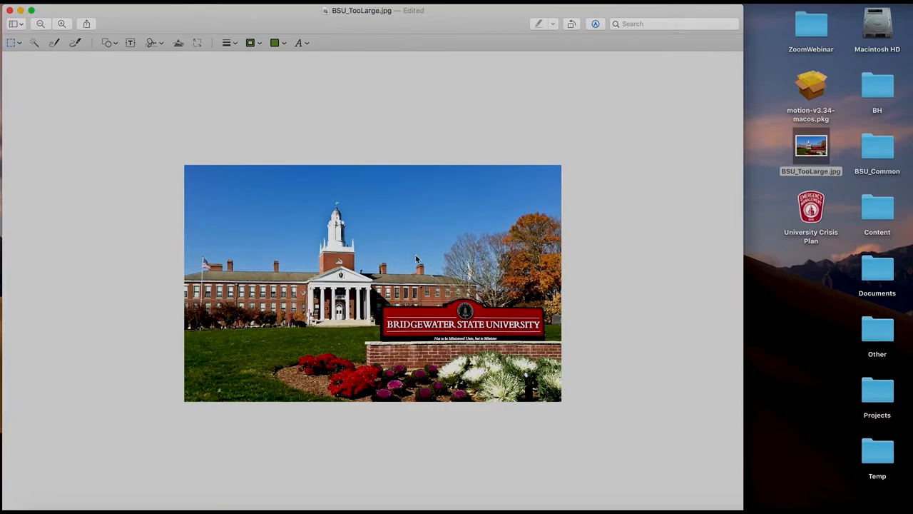
mouse_move(46, 82)
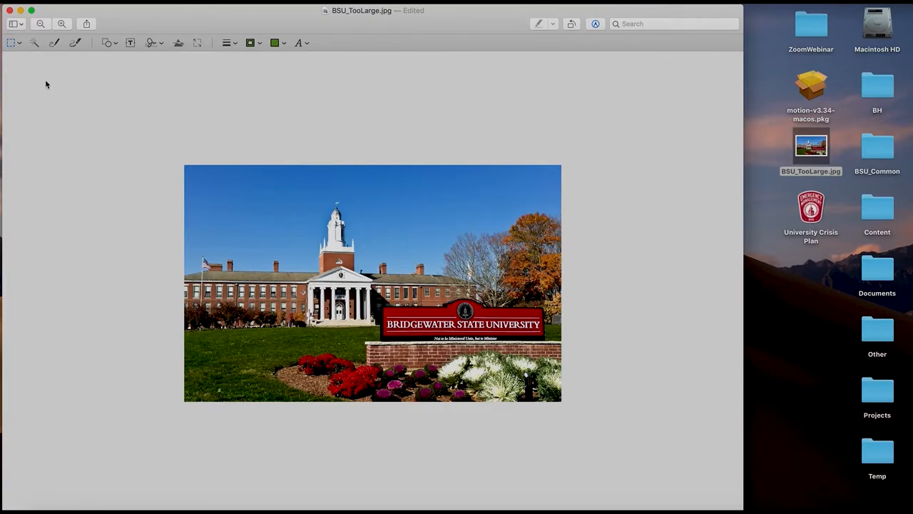
Rectangular-select a wide strip across the buildings and sign and crop to it.
left_click(14, 42)
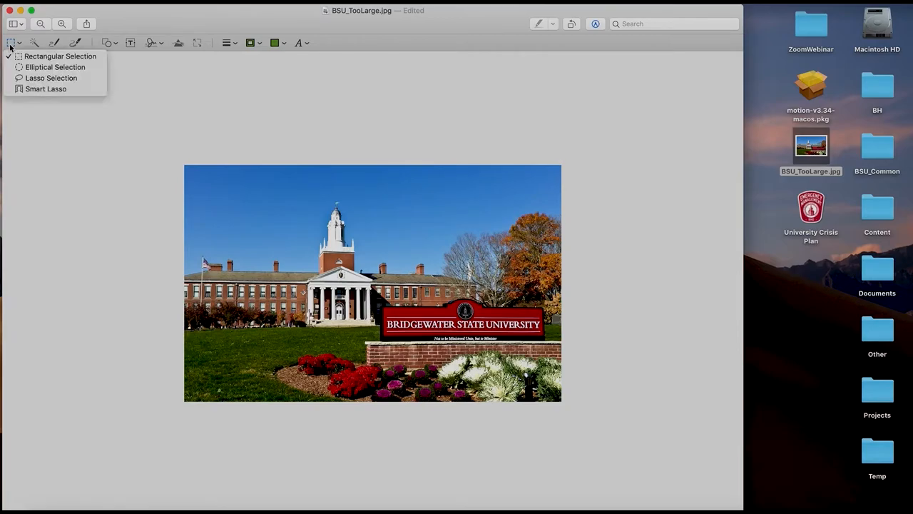
left_click(50, 57)
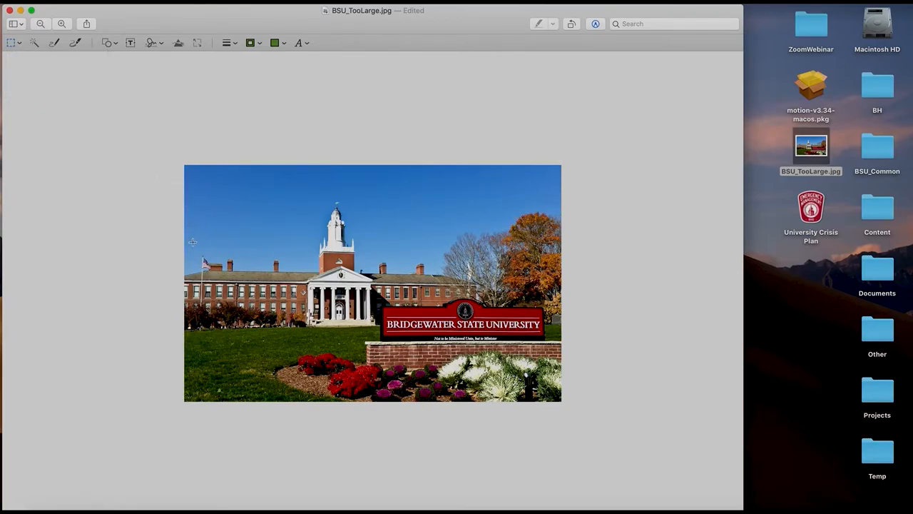
left_click_drag(185, 237, 254, 248)
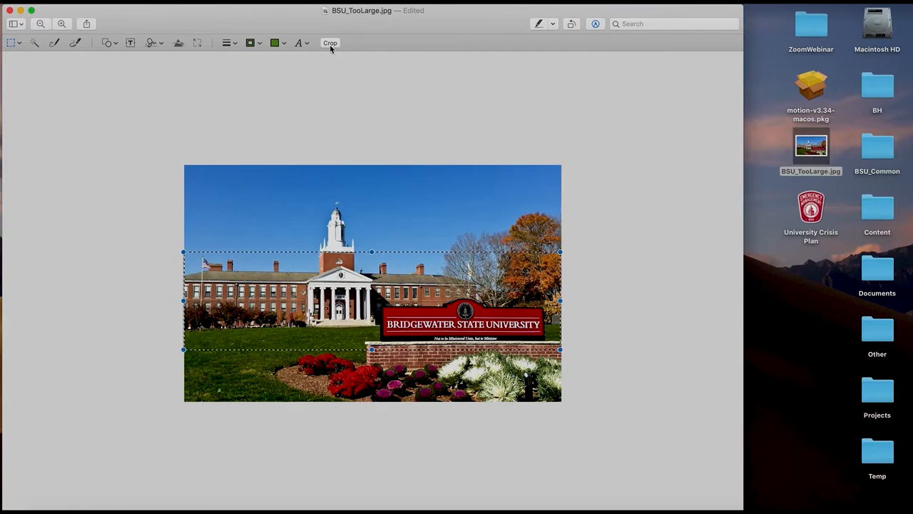
left_click(328, 43)
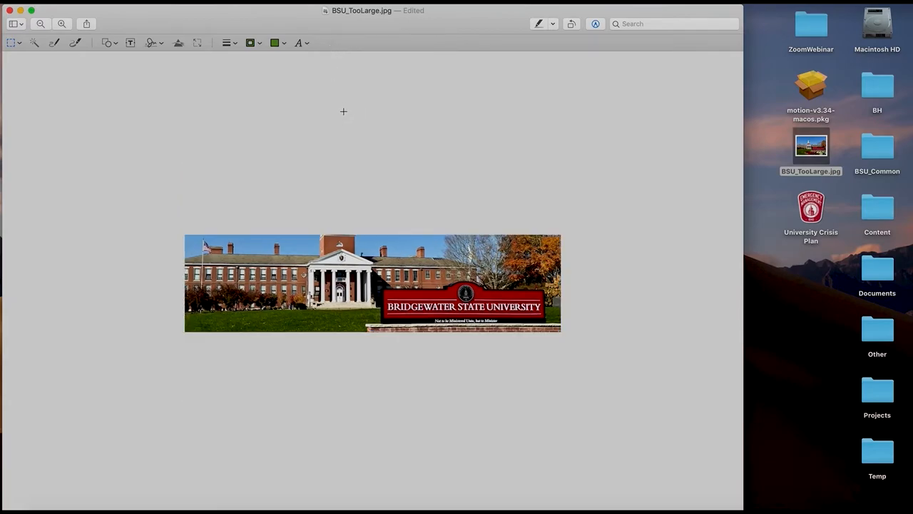
Undo the crop, restore the selection and crop again to the adjusted strip.
key("cmd+z")
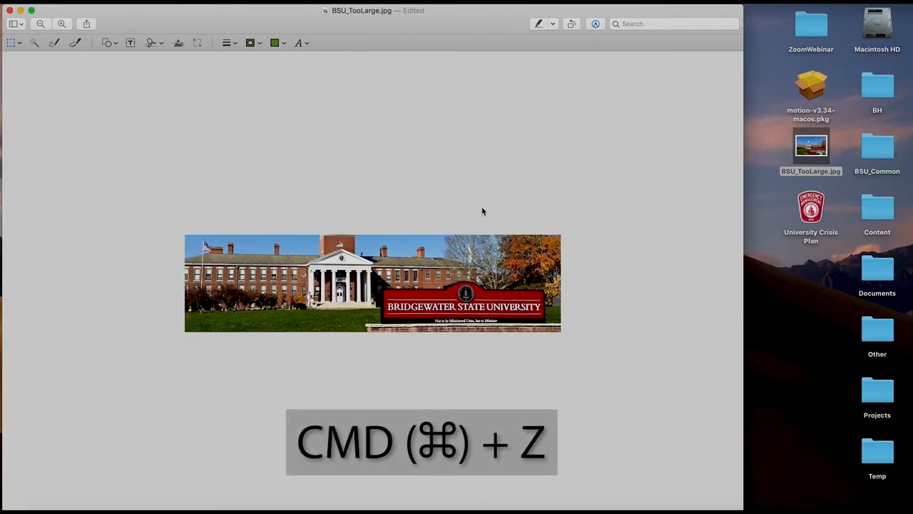
key("cmd+z")
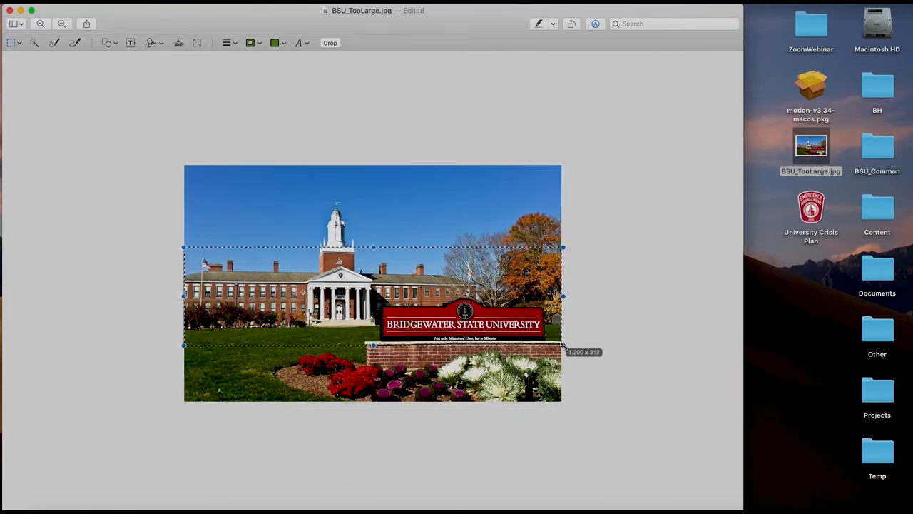
left_click(328, 43)
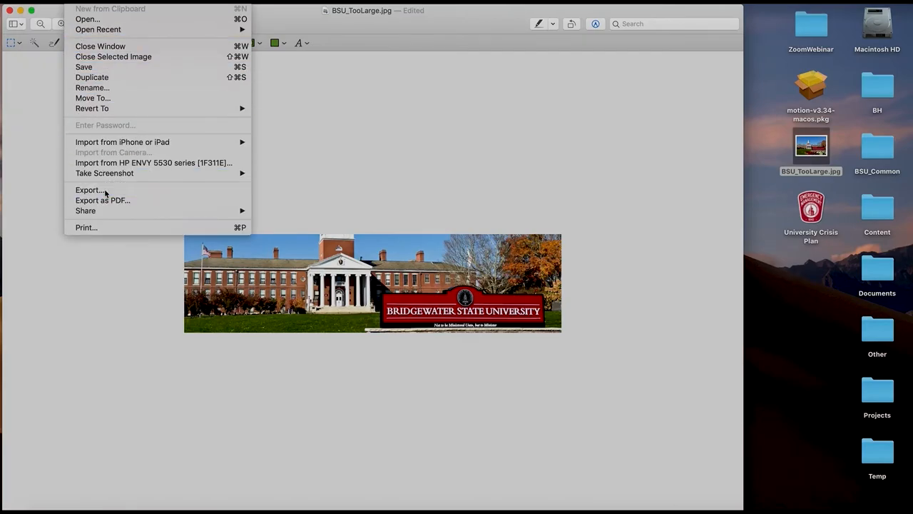
Export the cropped banner as JPEG, then open the demo course showing the new banner.
left_click(89, 190)
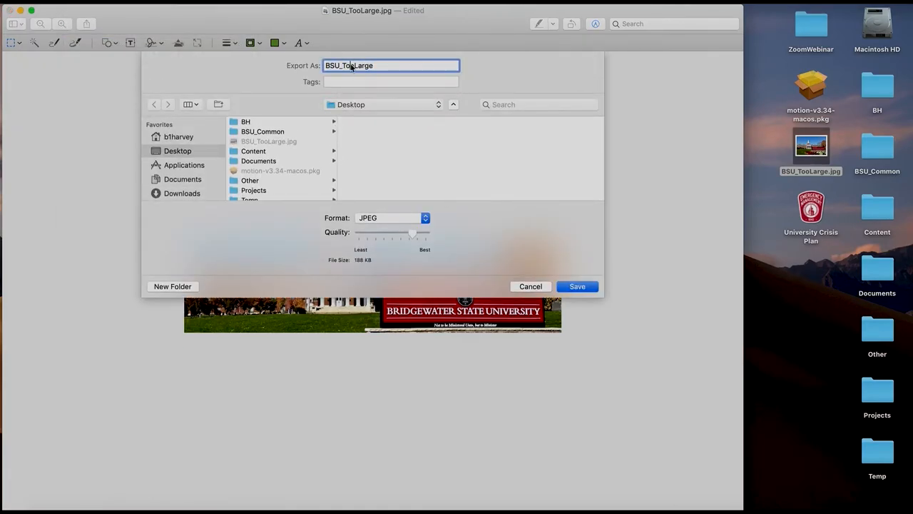
left_click(576, 285)
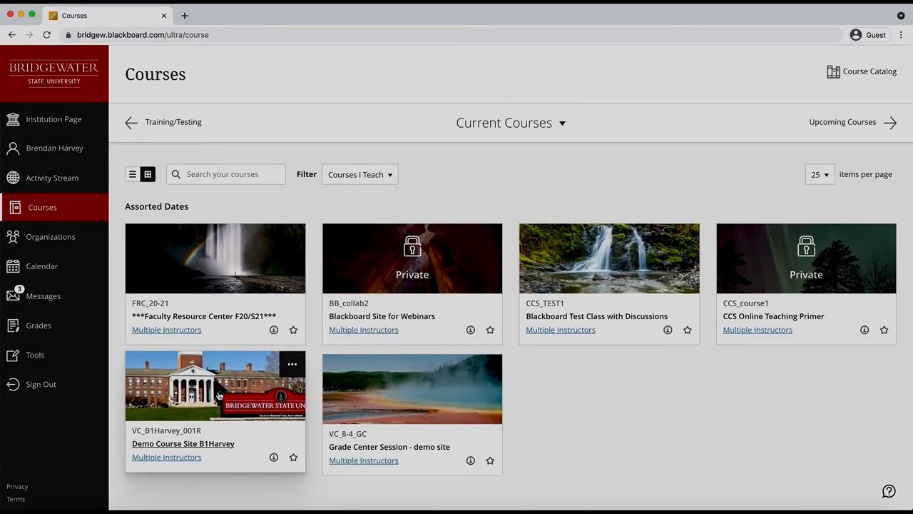
left_click(182, 444)
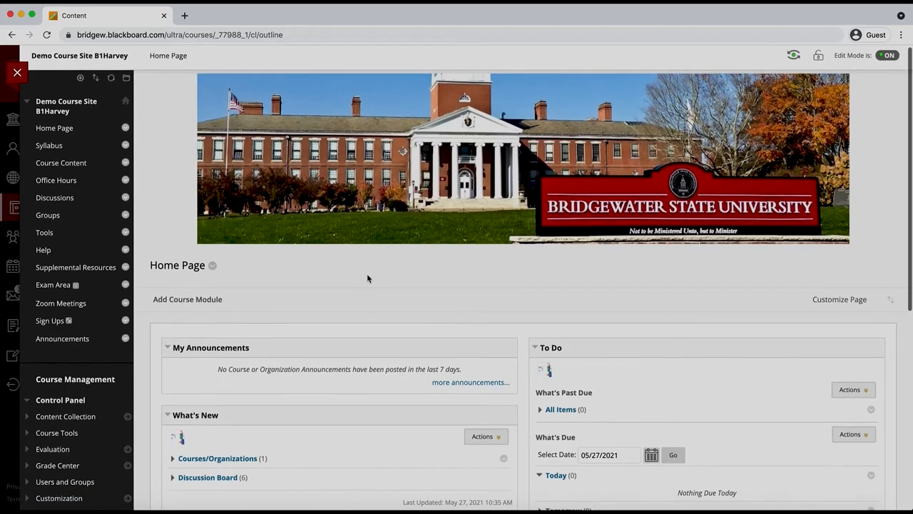
scroll("down", 3)
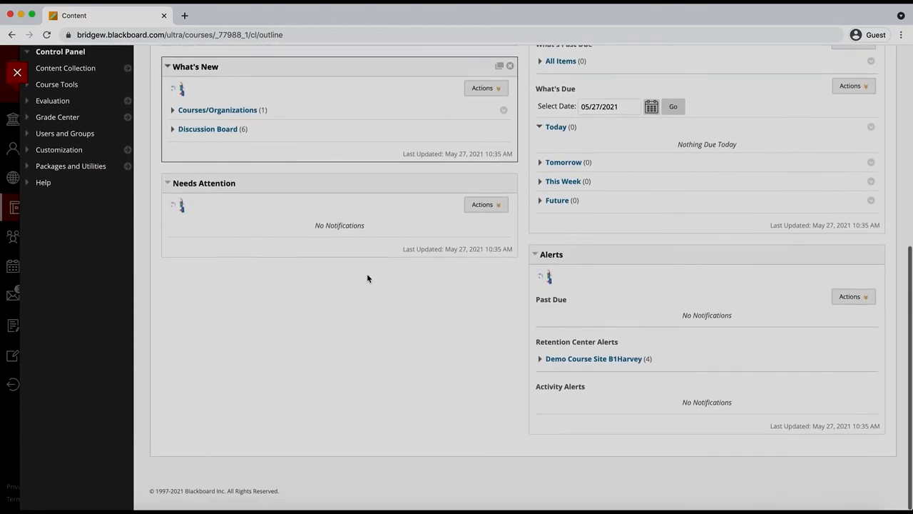